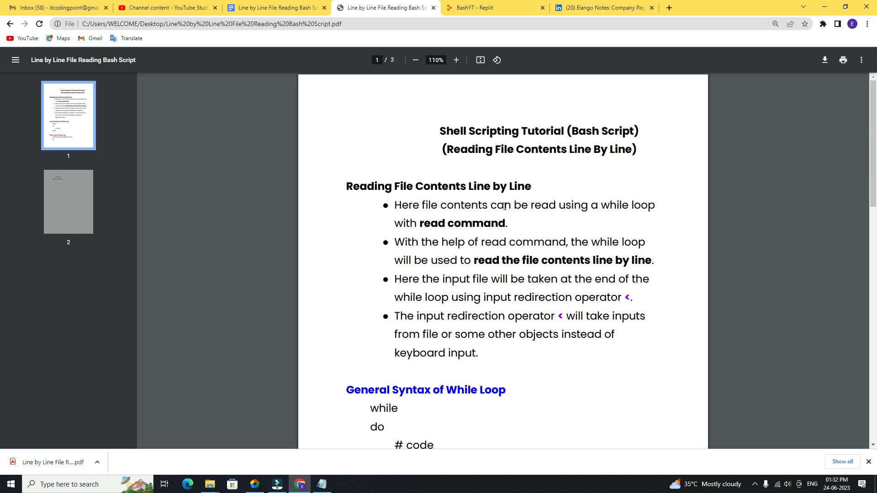
Create a new file named fr.sh in the BashYT Replit project.
scroll("down", 3)
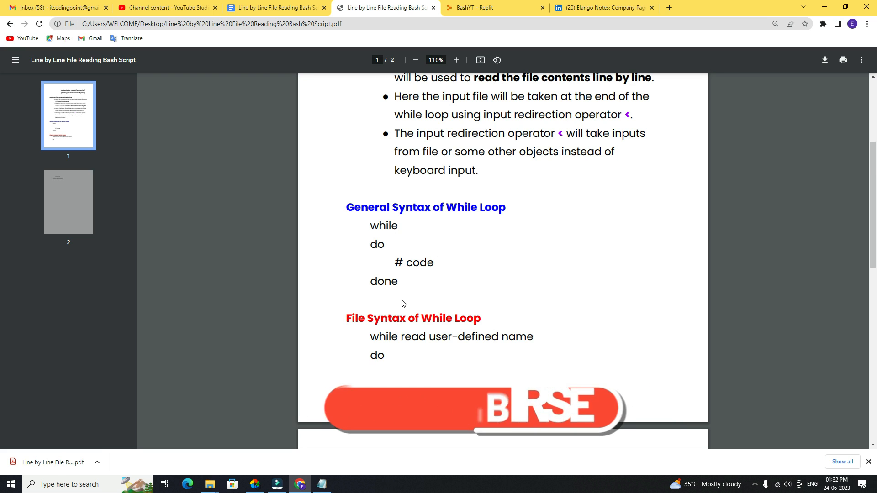
scroll("down", 3)
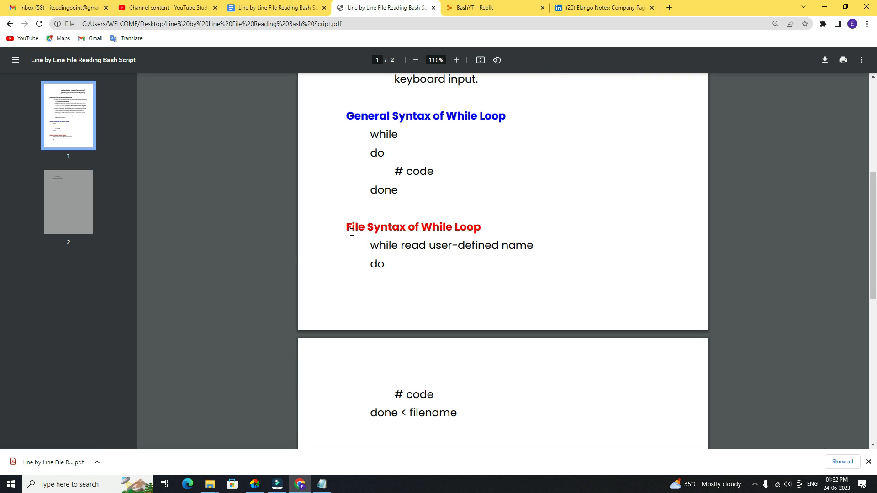
mouse_move(469, 230)
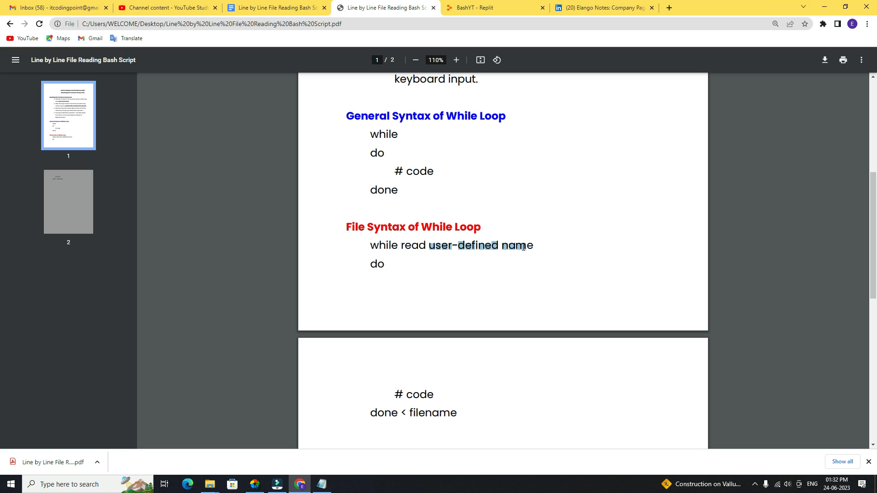
mouse_move(407, 376)
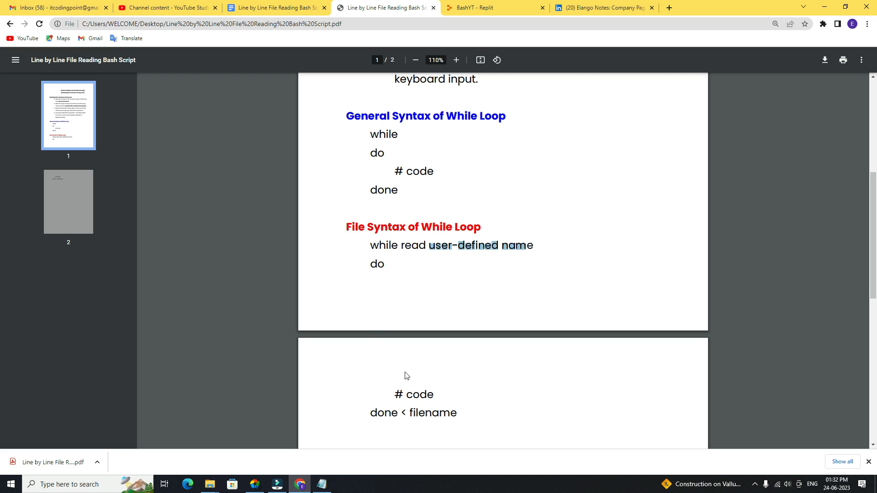
scroll("down", 3)
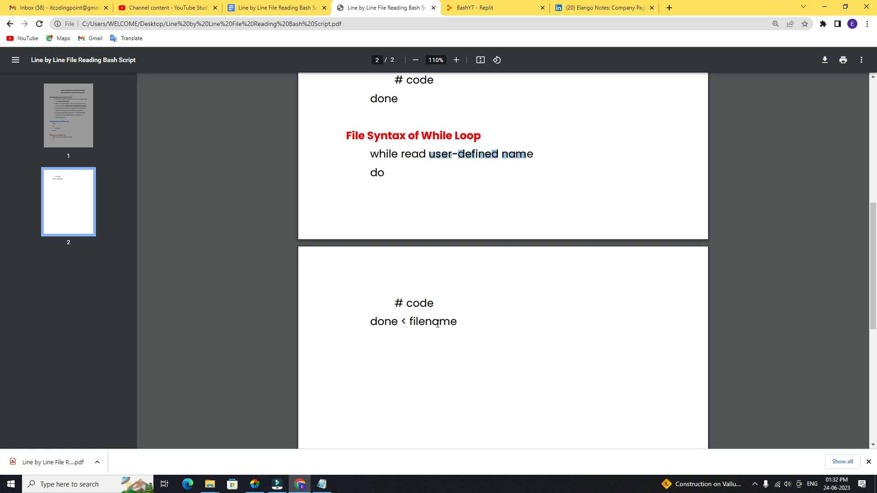
mouse_move(453, 274)
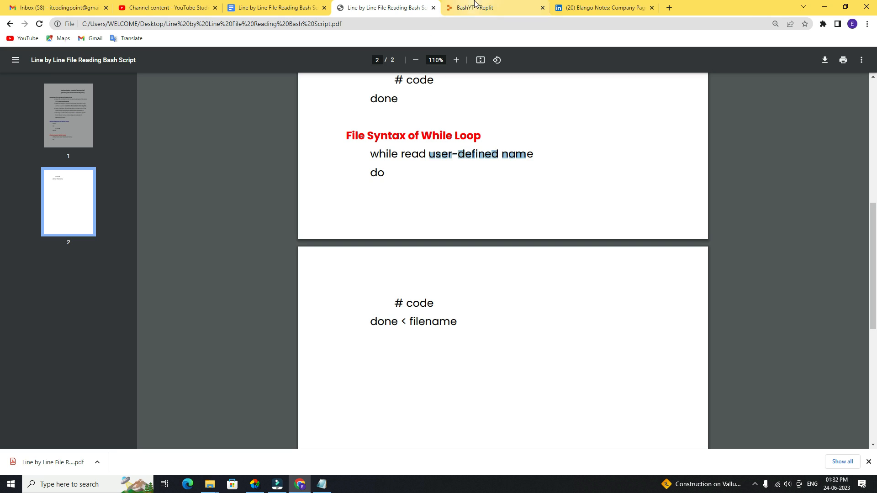
left_click(478, 9)
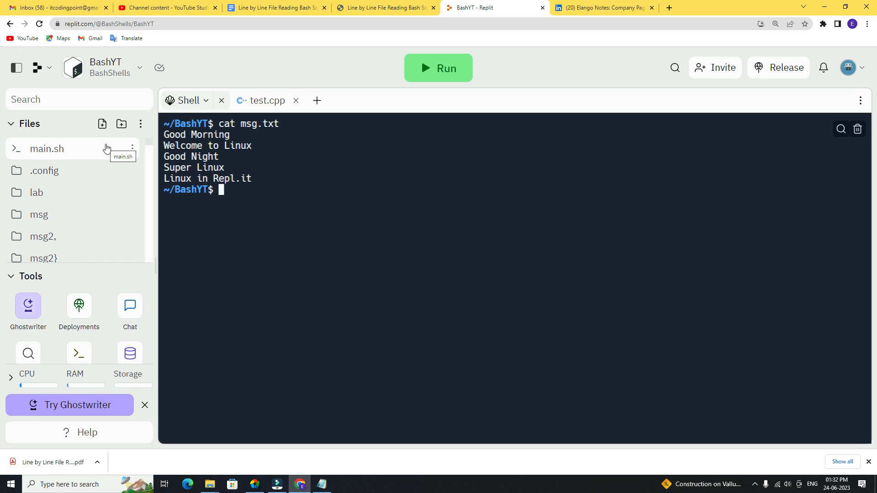
mouse_move(261, 195)
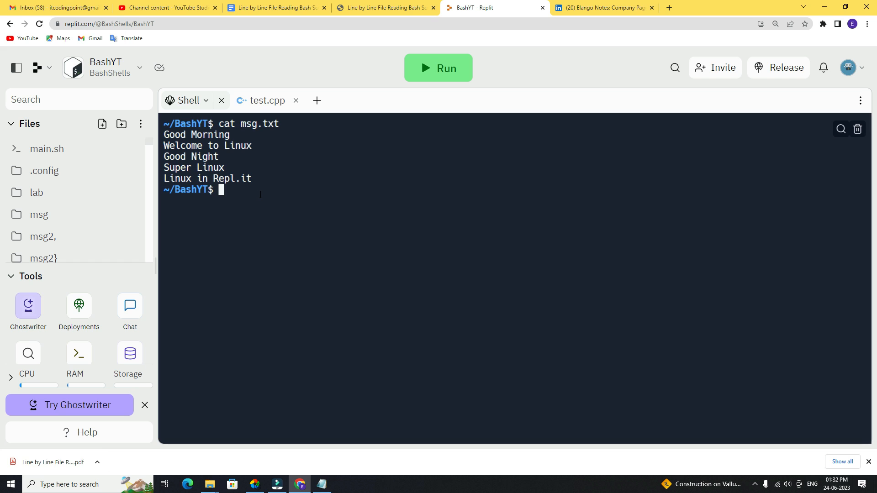
mouse_move(103, 125)
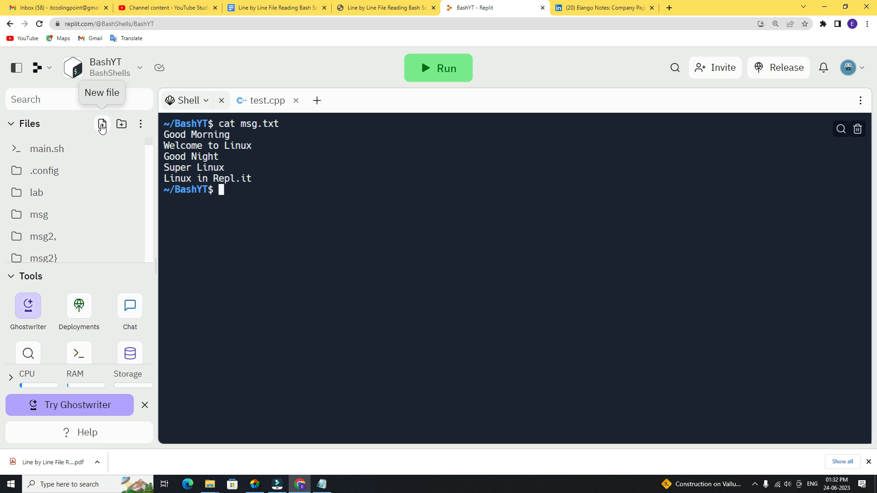
left_click(102, 124)
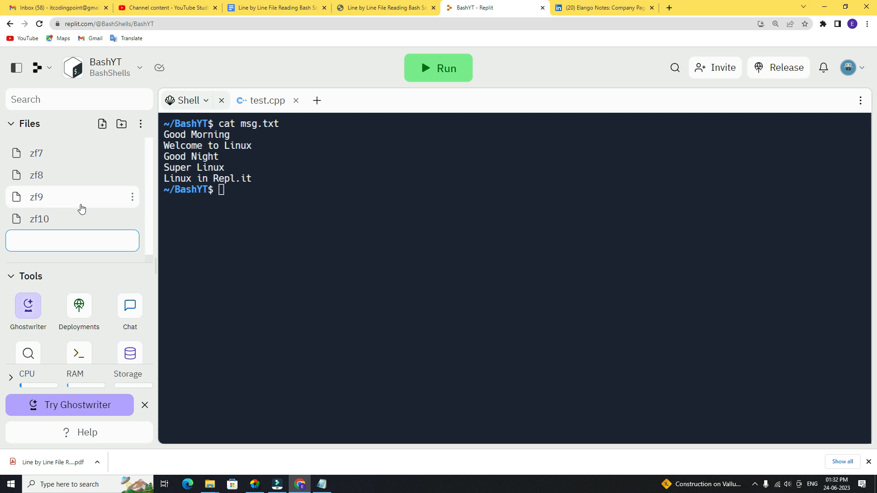
type("fr.")
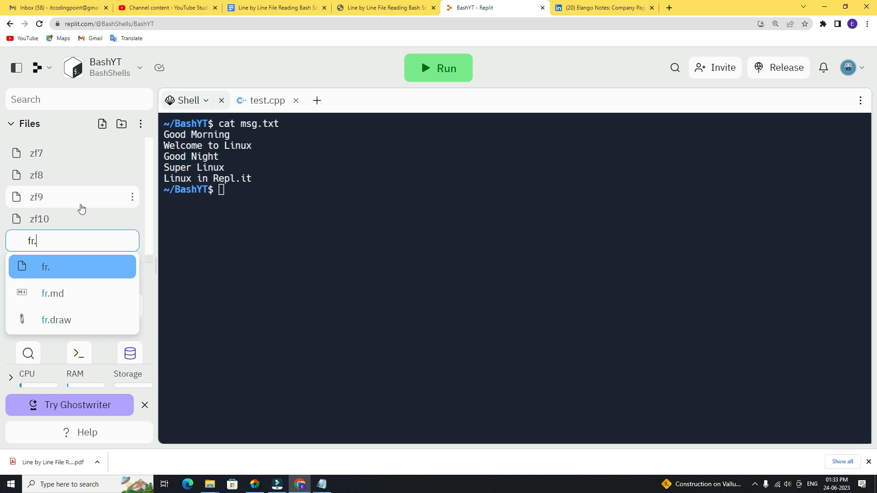
type(".sh")
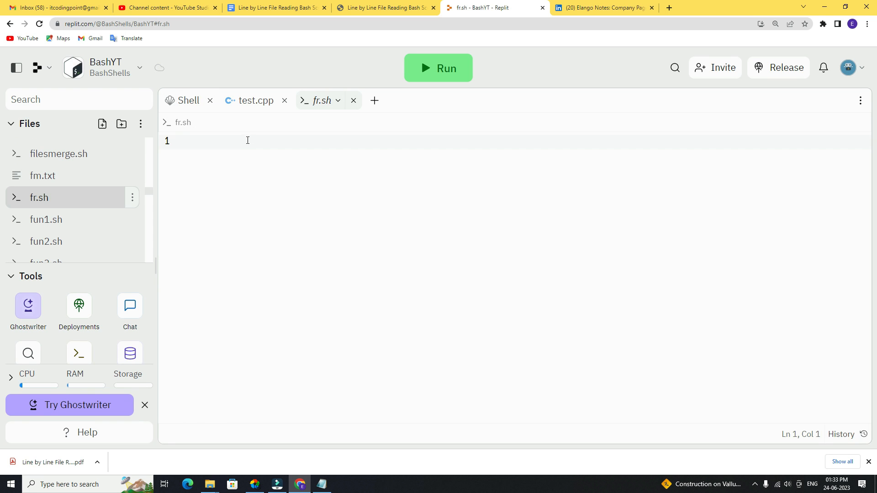
Add an echo line printing a row of dashes at the top of fr.sh.
left_click(185, 141)
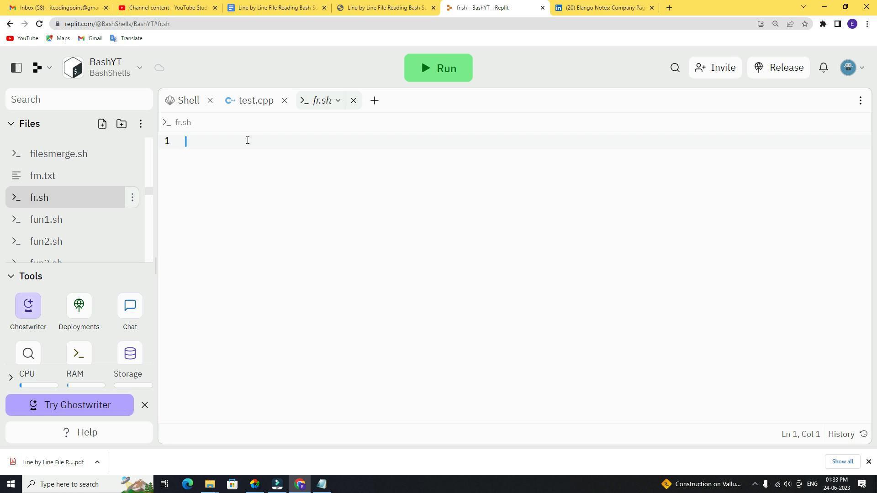
type("echo")
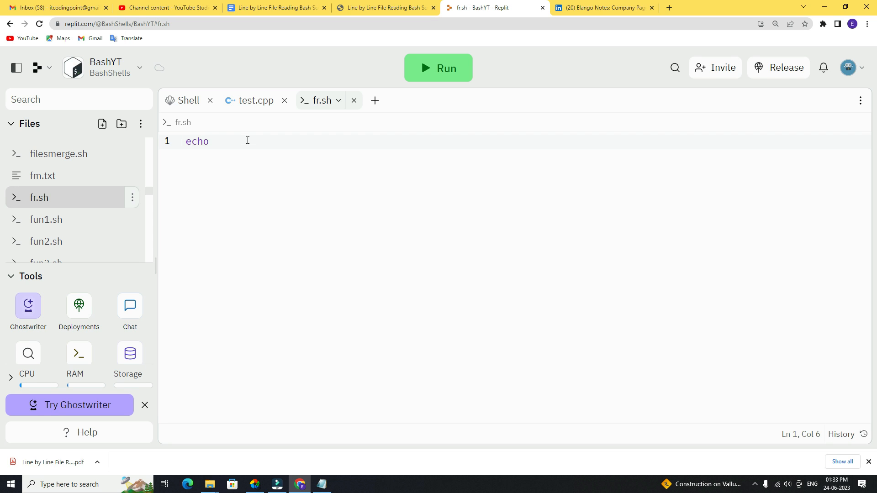
type("\"-\"")
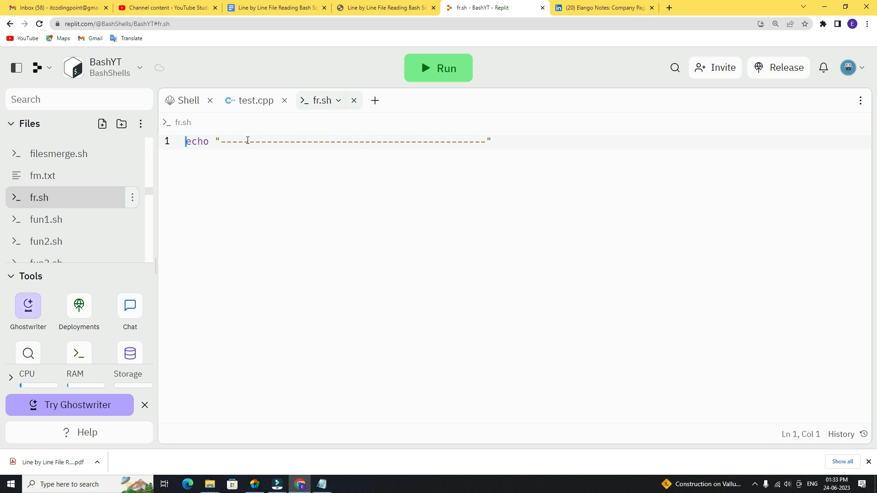
type("echo \"-----------------------------------------\"")
type("echo -")
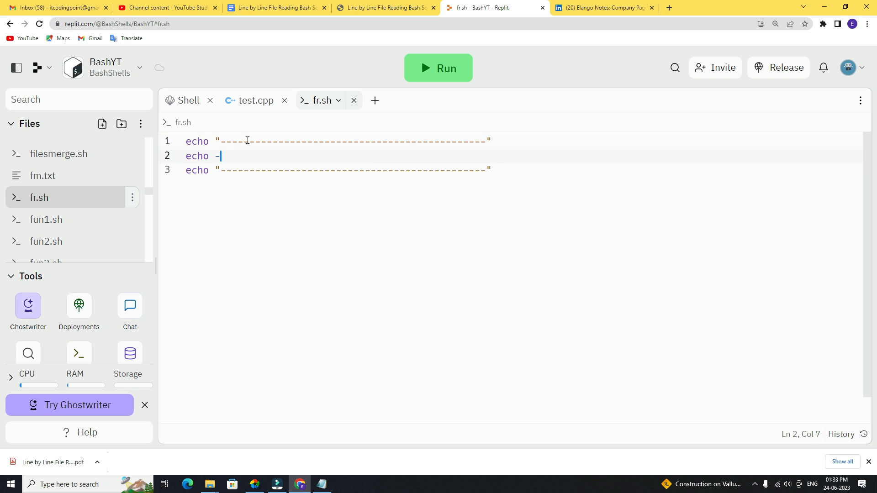
Add echo -e "\t File Read line by line" followed by a second dashed echo line.
type("e \"\"")
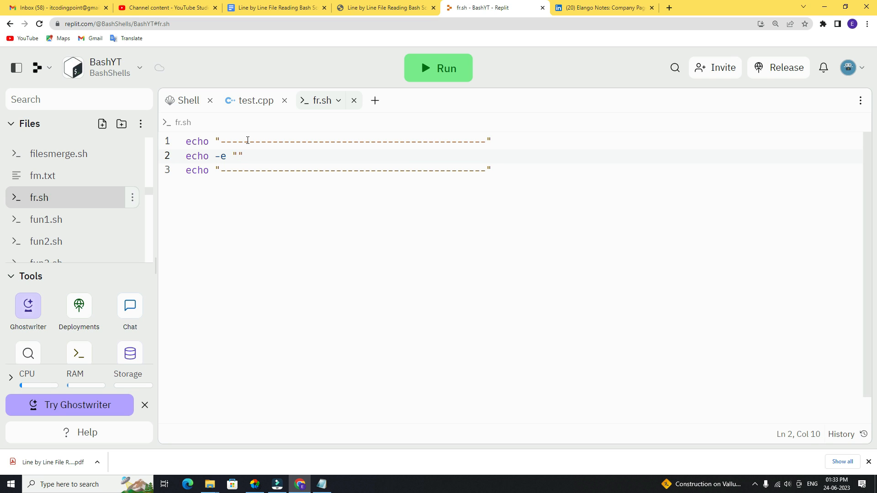
type("\\t")
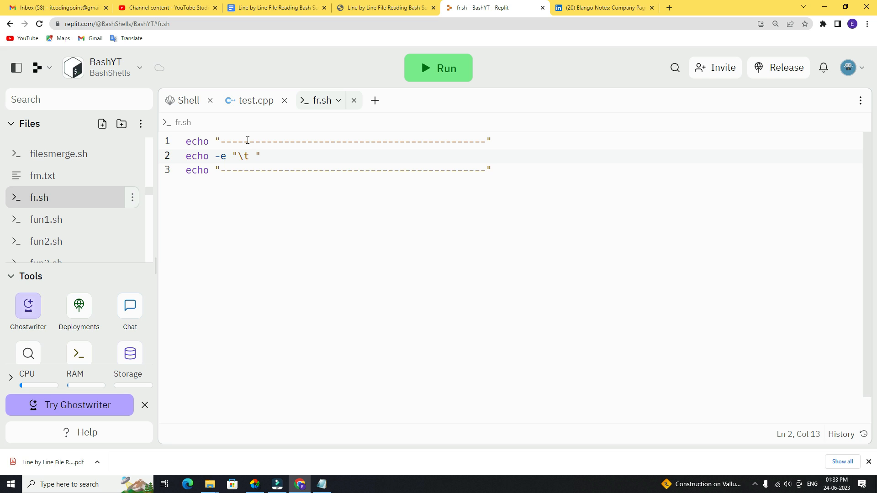
type("R")
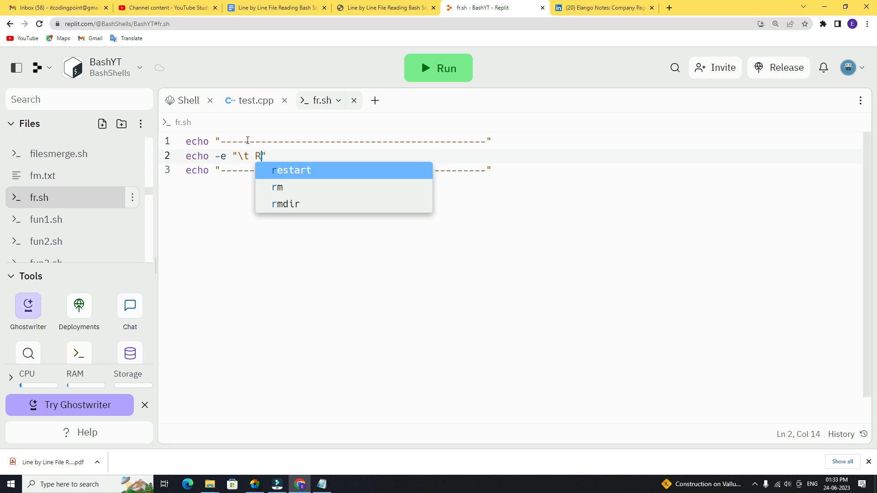
type("ile Read")
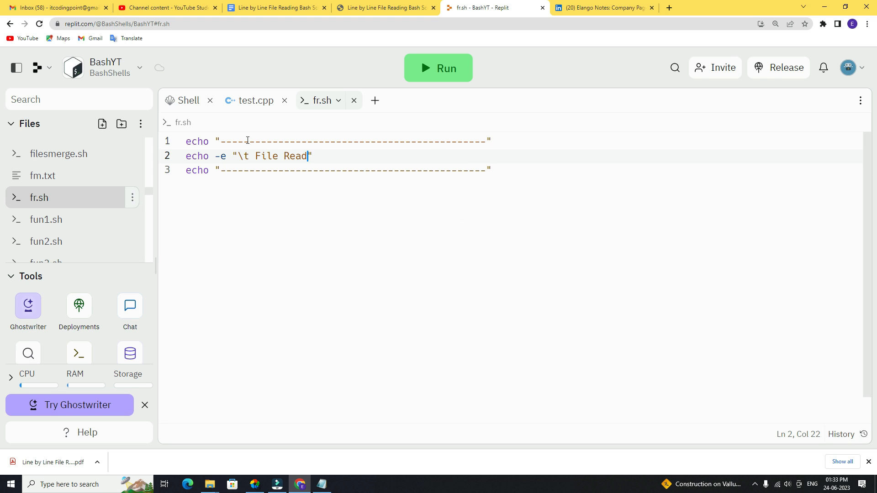
type("line by line")
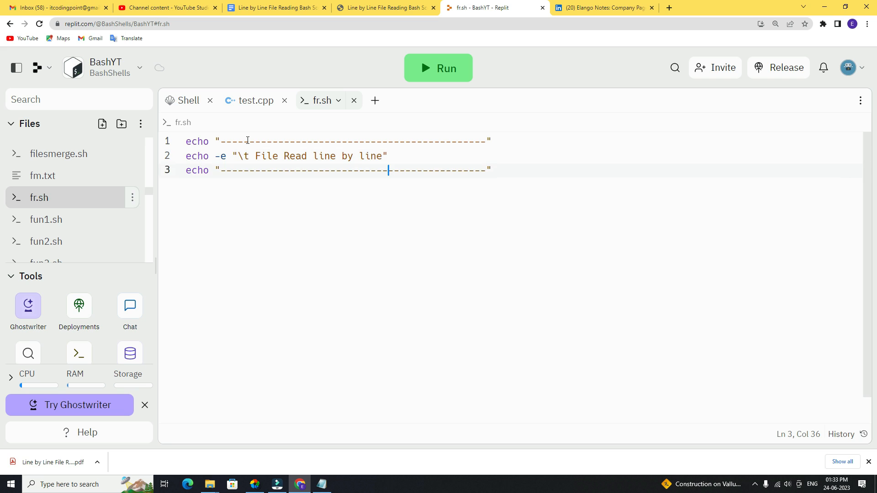
Add the comment '# get the file name from user' below the header.
type("#")
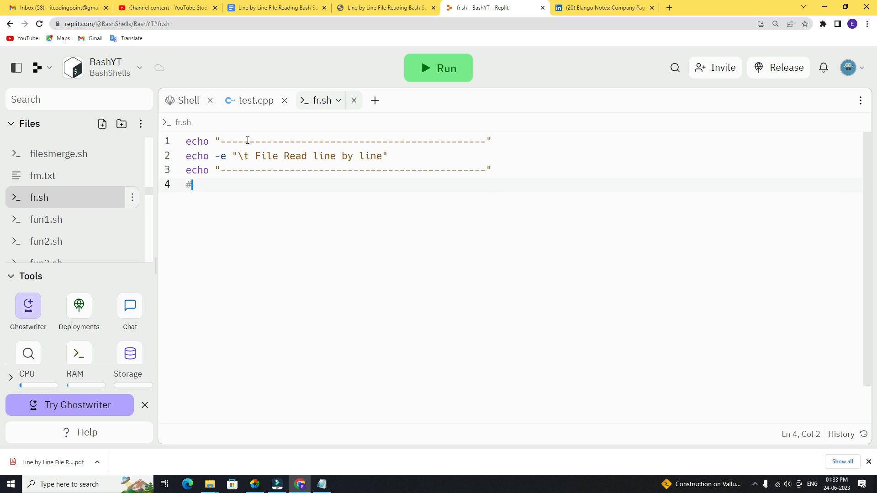
type("get t")
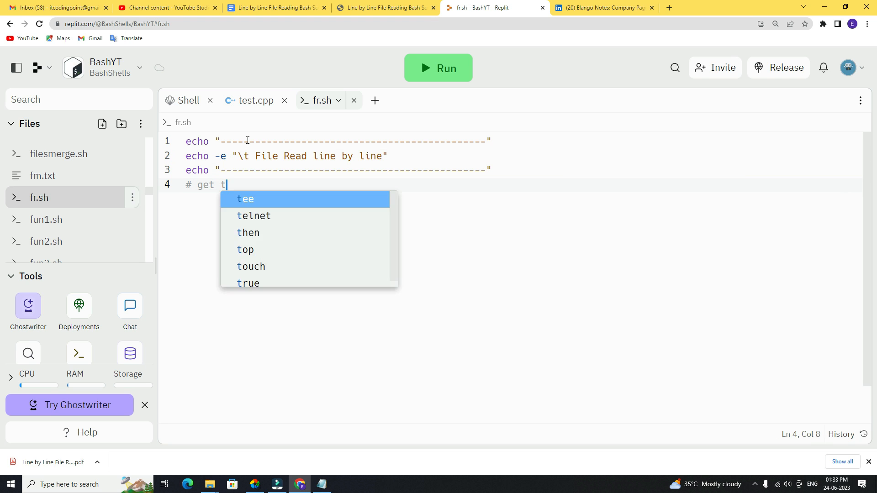
type("he file")
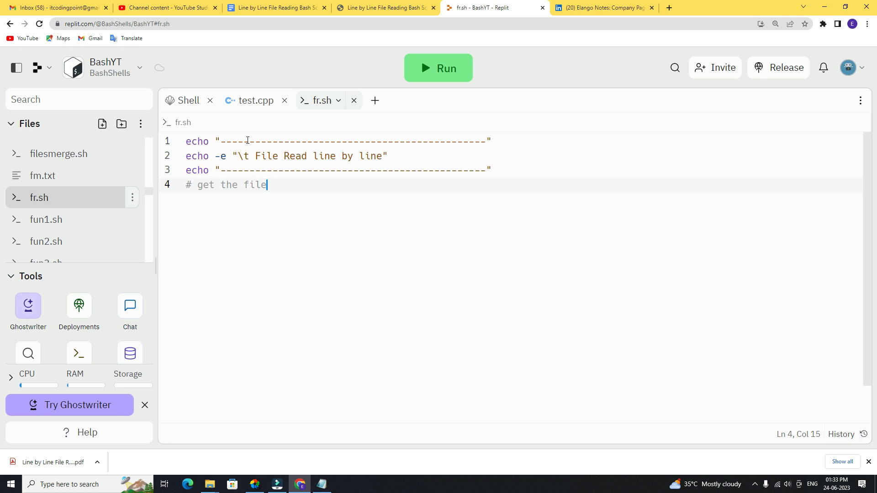
key("Backspace")
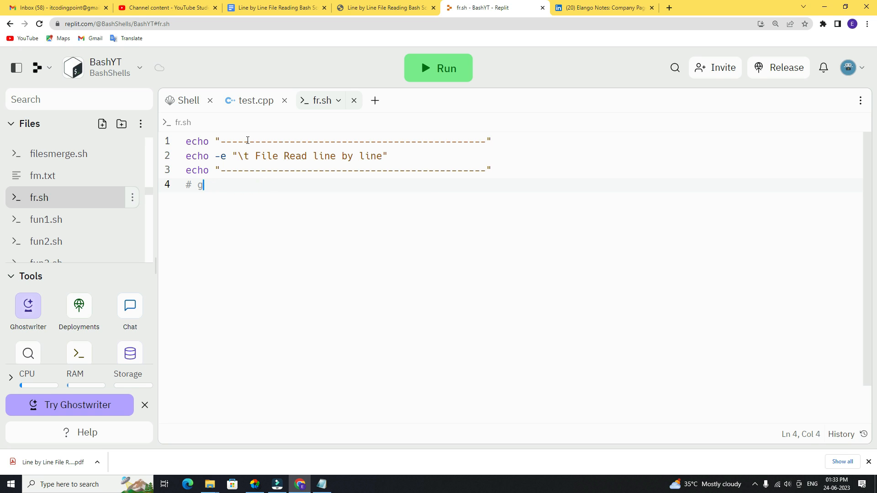
type("hile loop")
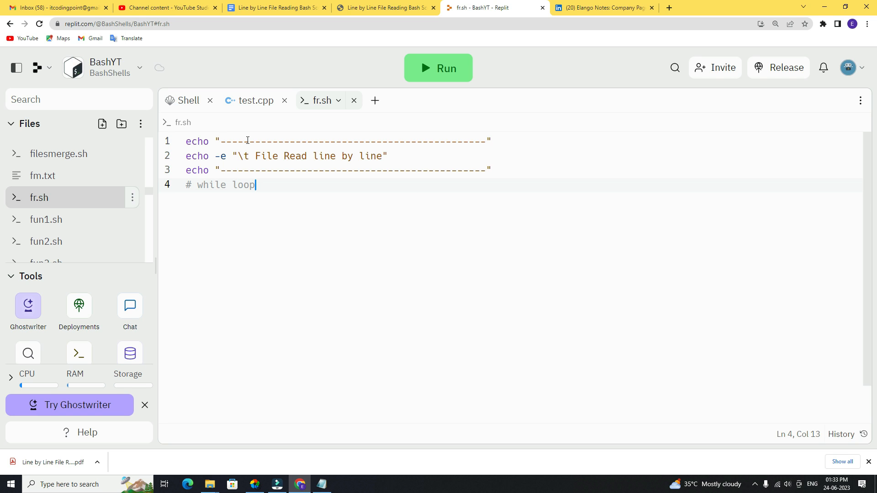
key("Backspace")
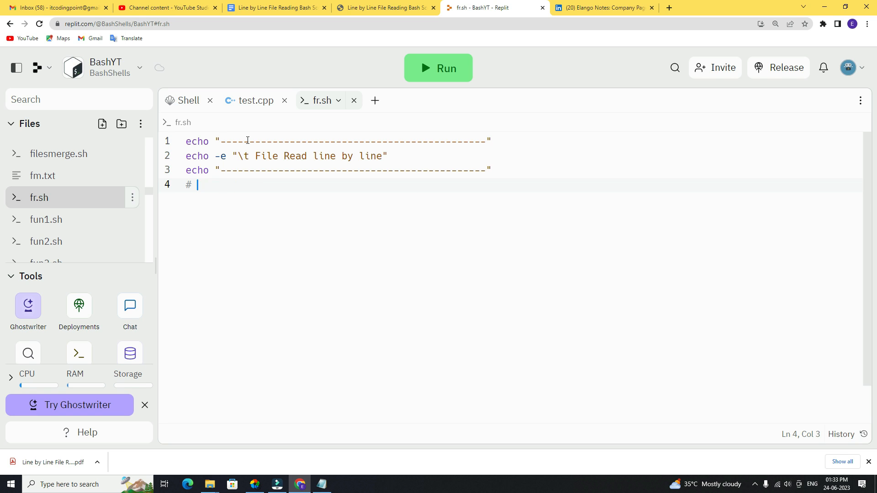
type("get the f")
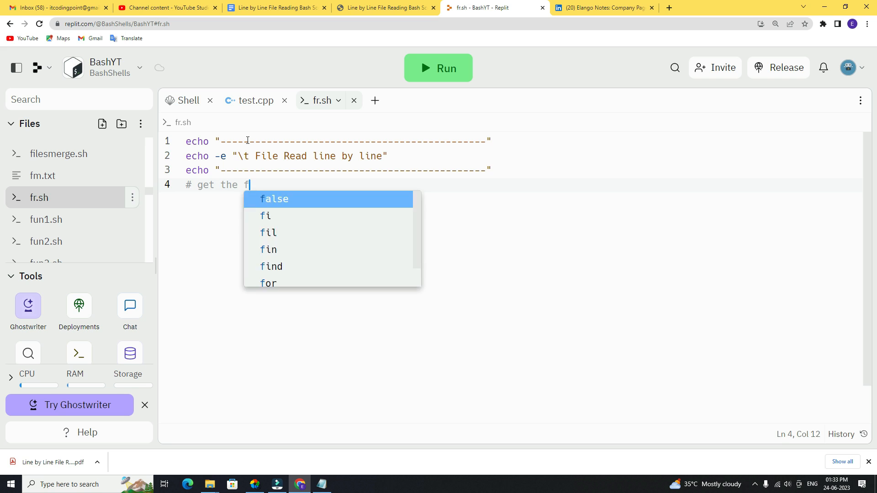
type("ile name from")
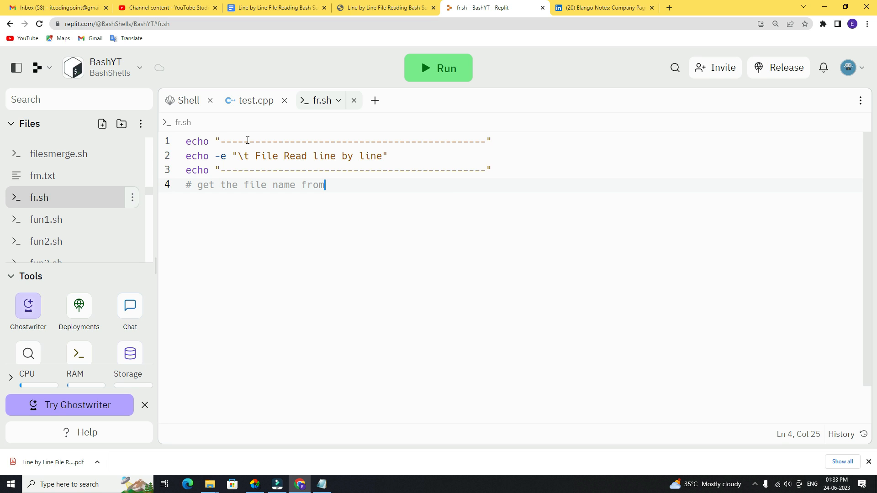
type("user")
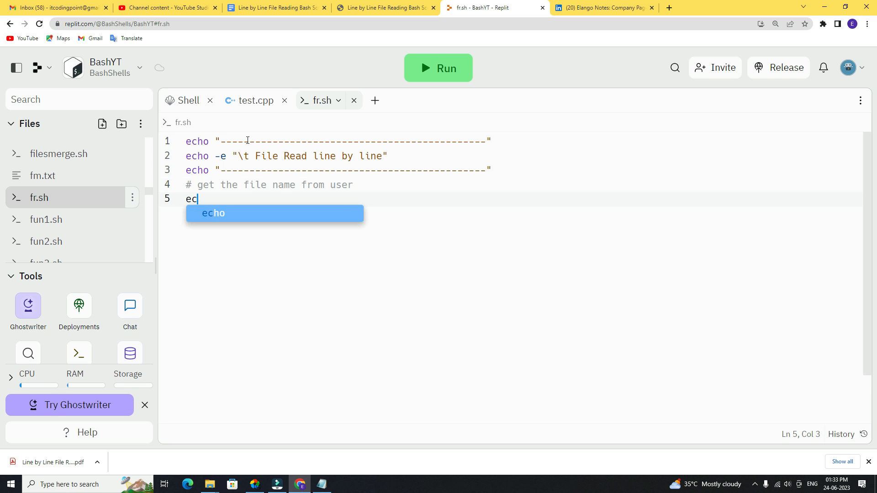
Add echo "Enter the filename: " and read fn, then begin a '# process' comment.
type("ho \"Eb\"")
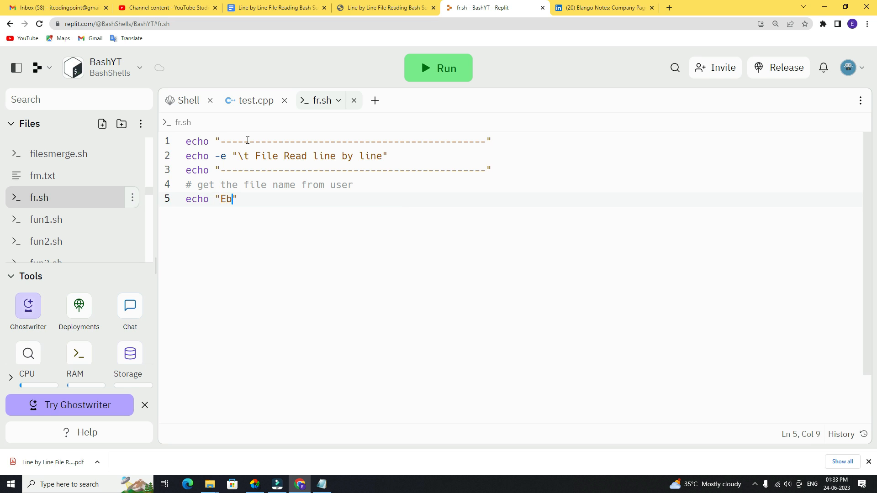
type("Enter the")
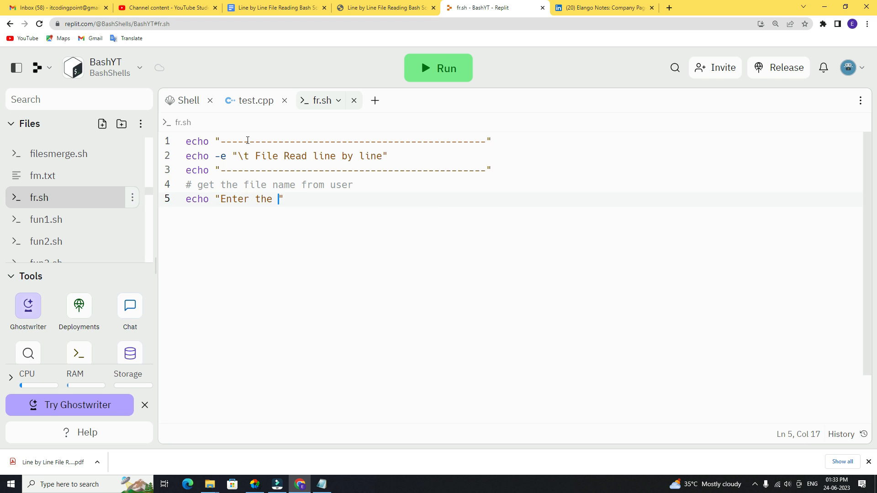
type("filename")
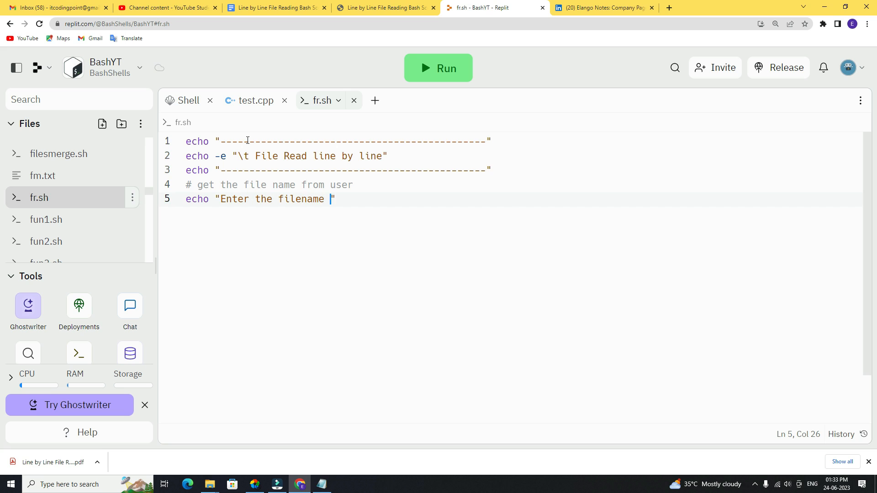
type(":")
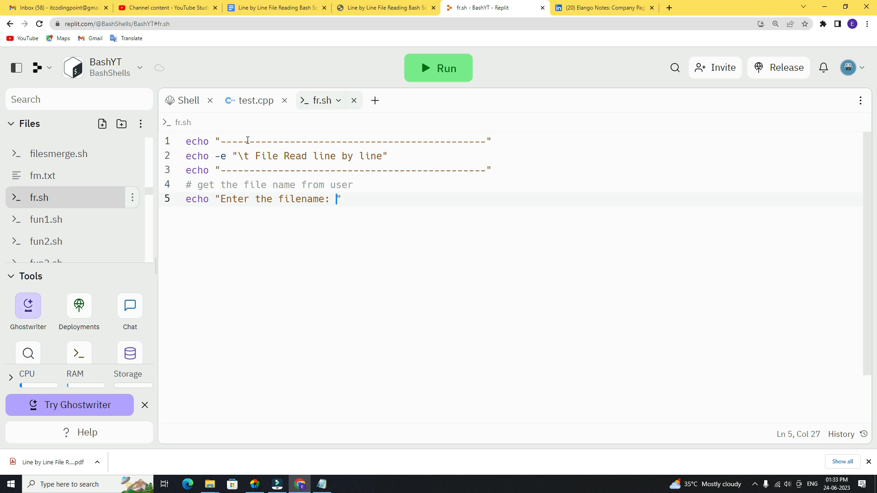
key("Enter")
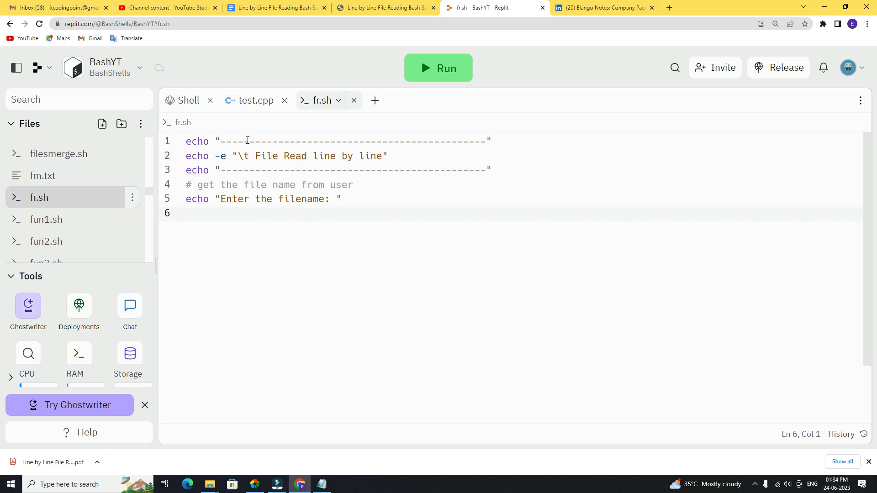
type("read fn")
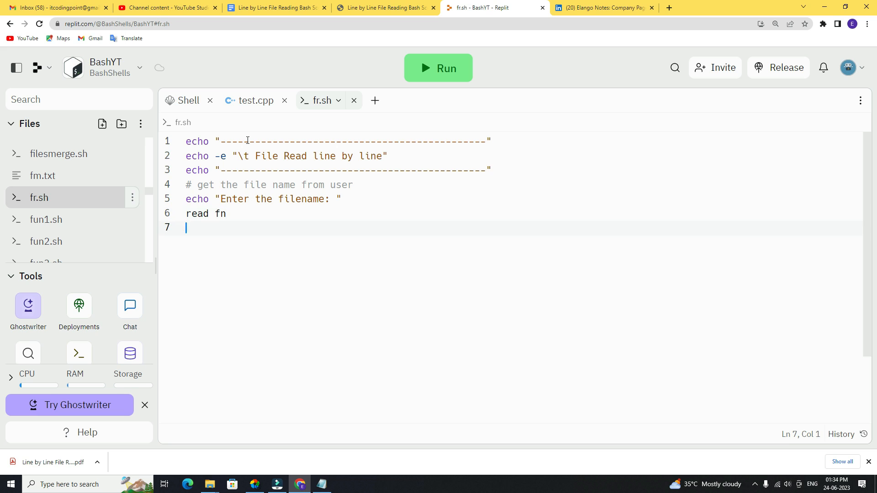
type("# process")
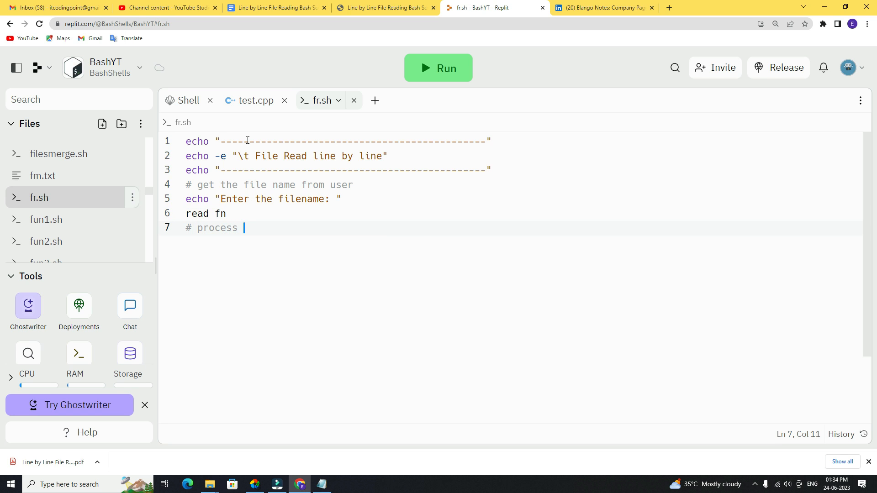
Write '# process the logic' and a while read ld loop echoing $ld, redirected from $fn.
type("the logic")
type("while read")
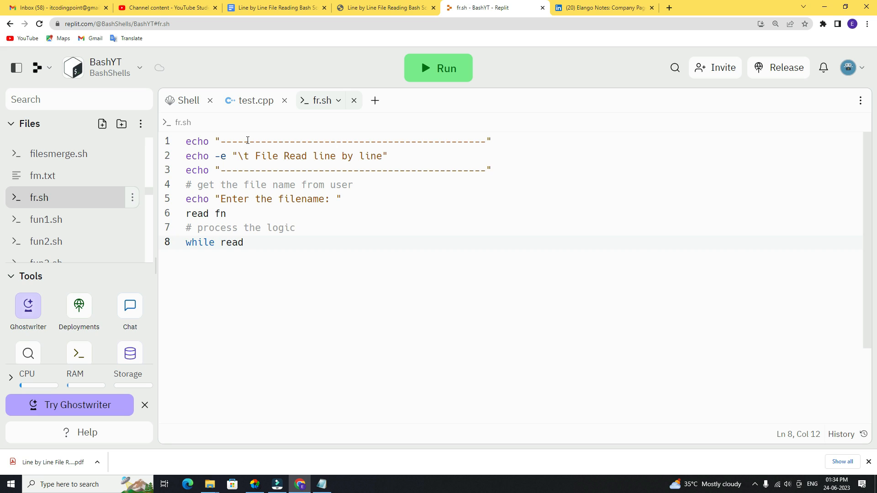
type("li")
type("done")
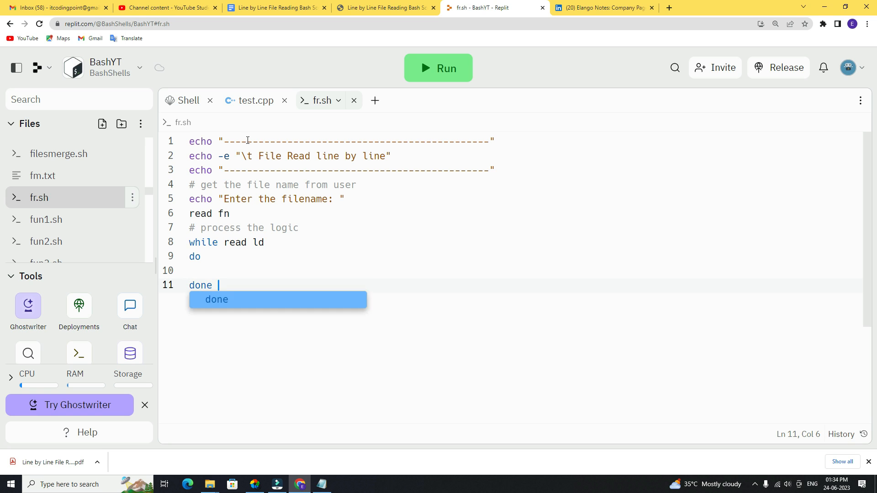
type("<")
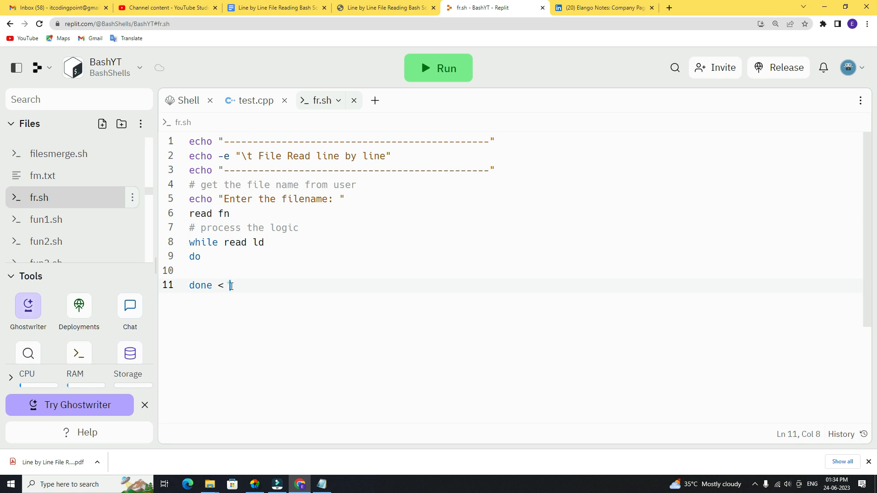
type("$fn")
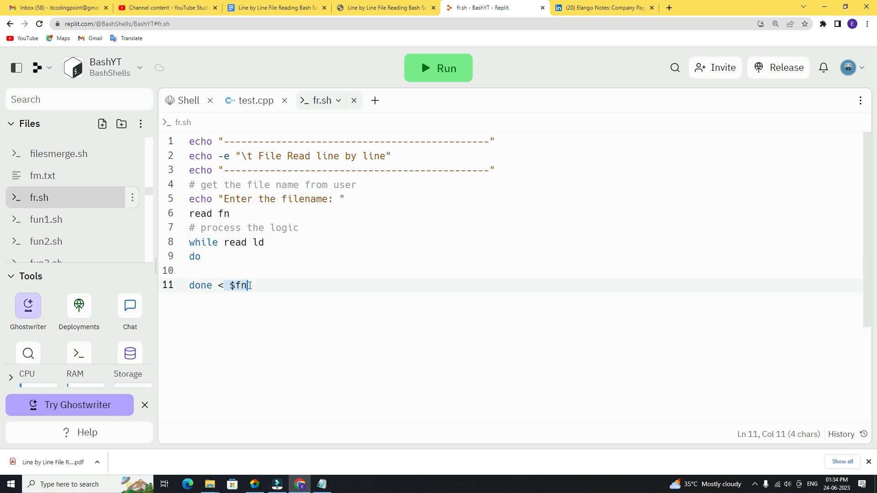
type("echo")
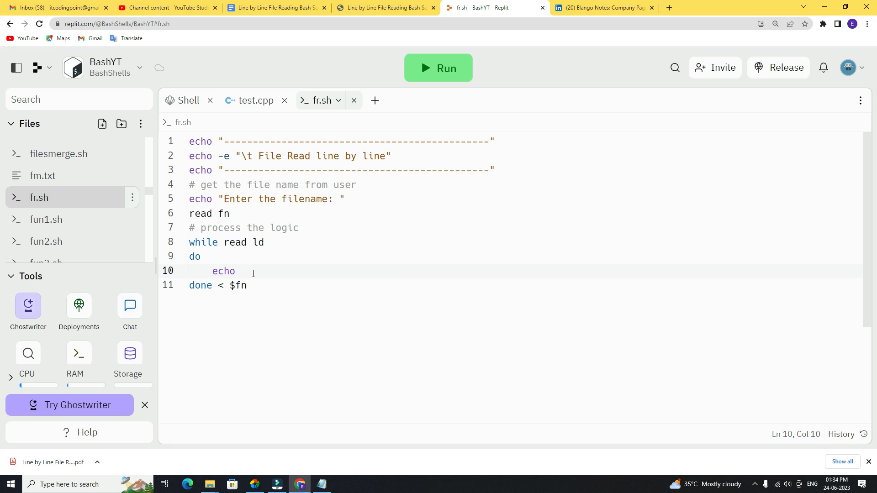
type("\"")
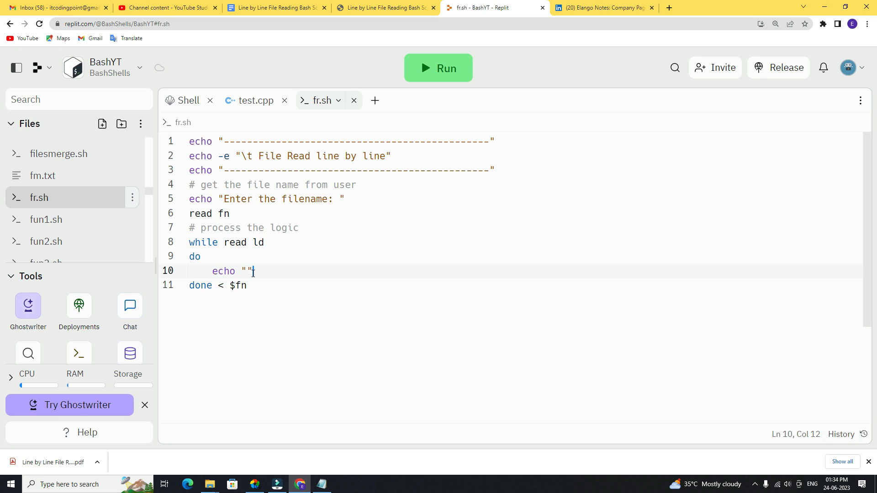
type("$ld")
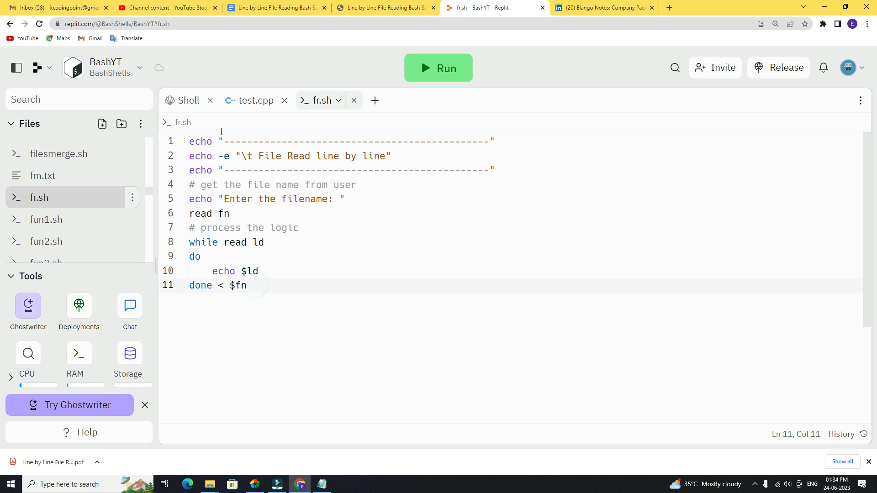
left_click(189, 101)
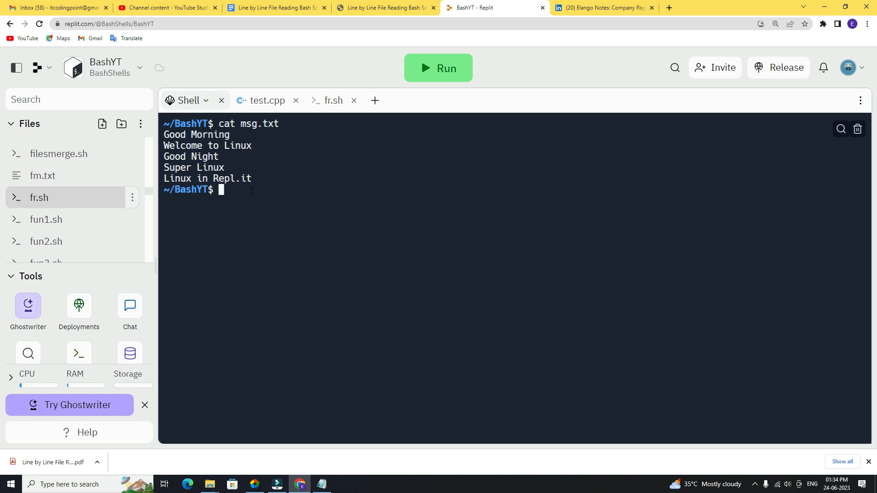
Run bash fr.sh in the shell with msg.txt, printing the file's five lines.
type("bash")
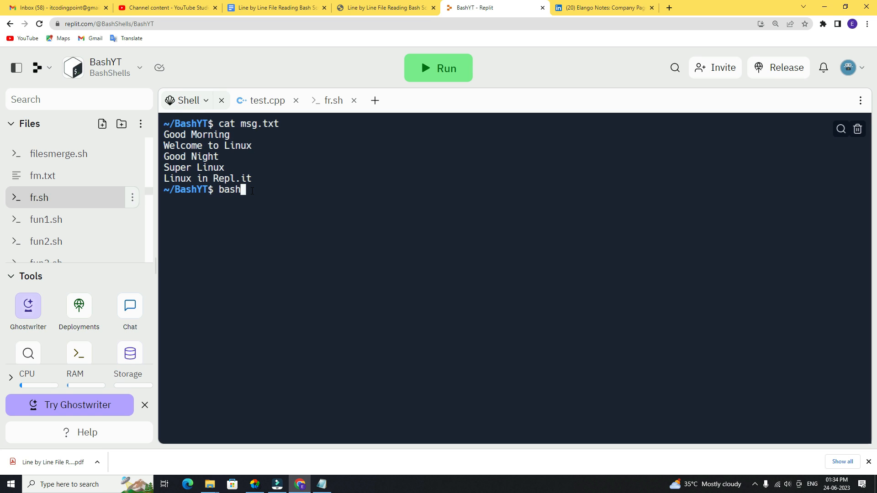
type("fr.sh")
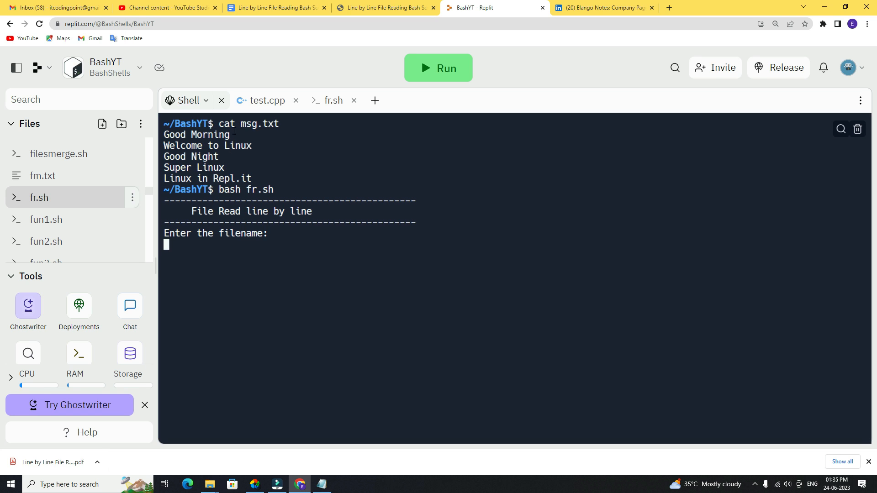
type("m")
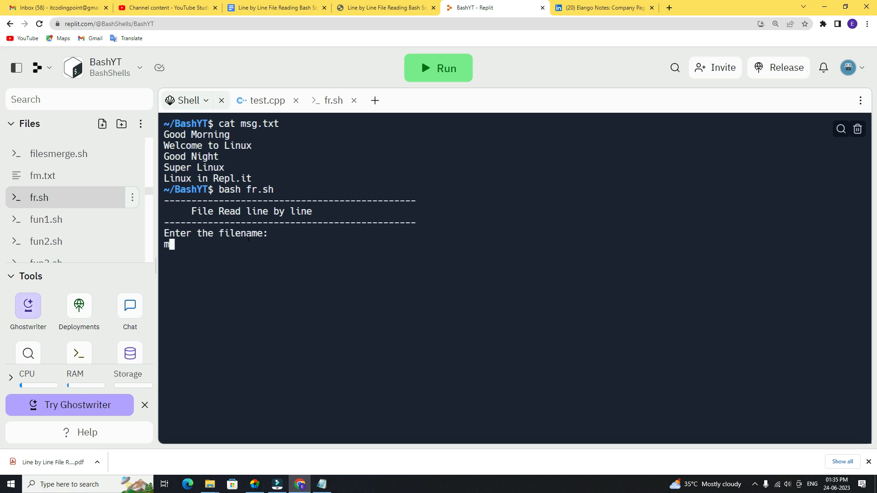
type("sg.txt")
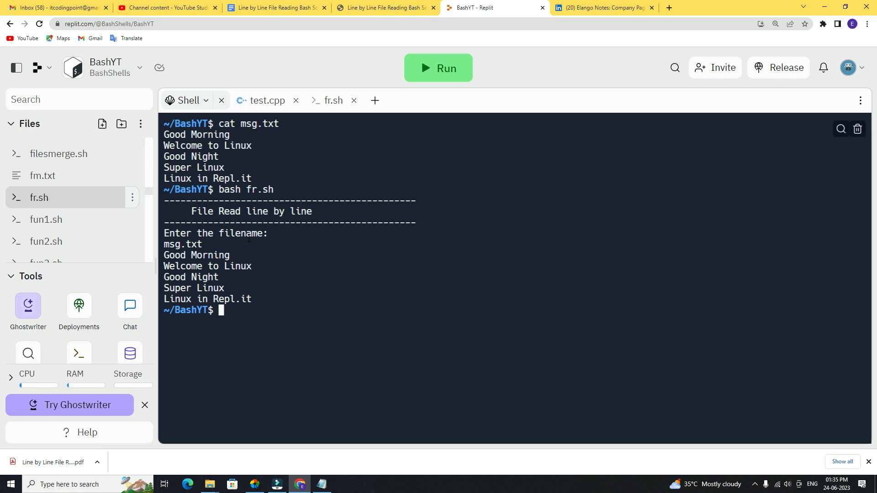
left_click_drag(164, 255, 253, 291)
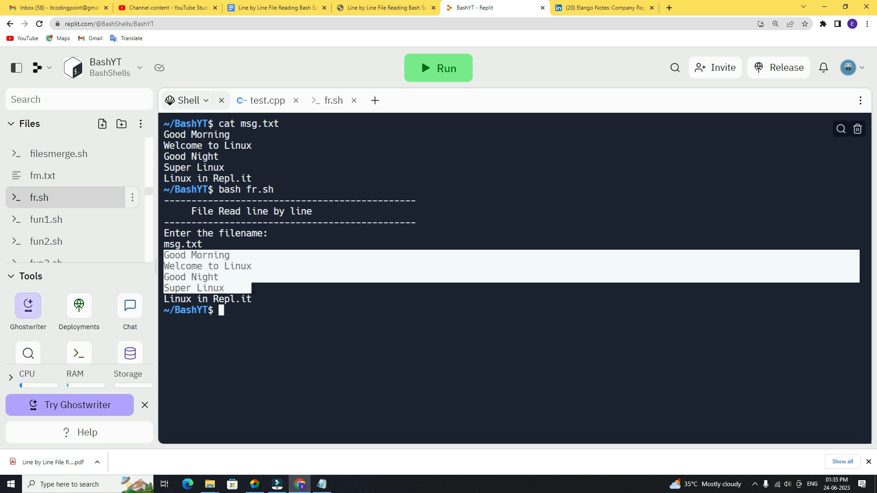
left_click(216, 266)
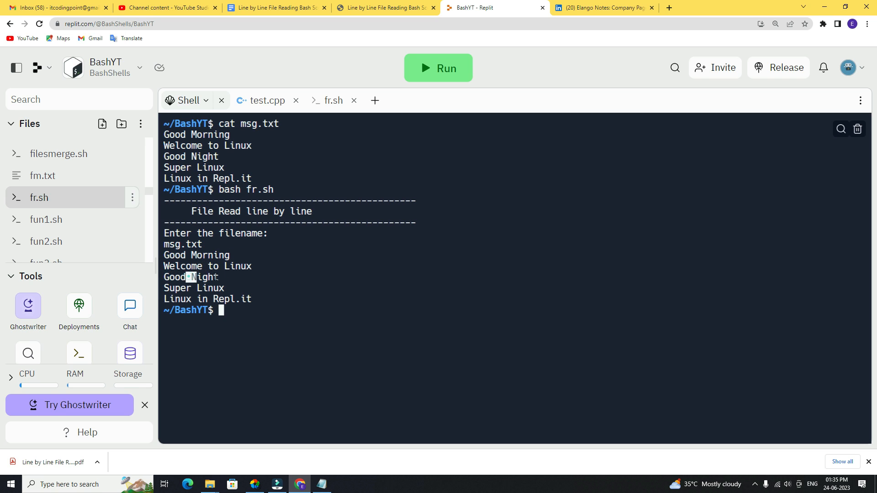
Start a cat msg.txt command to compare with the script's output.
type("cat")
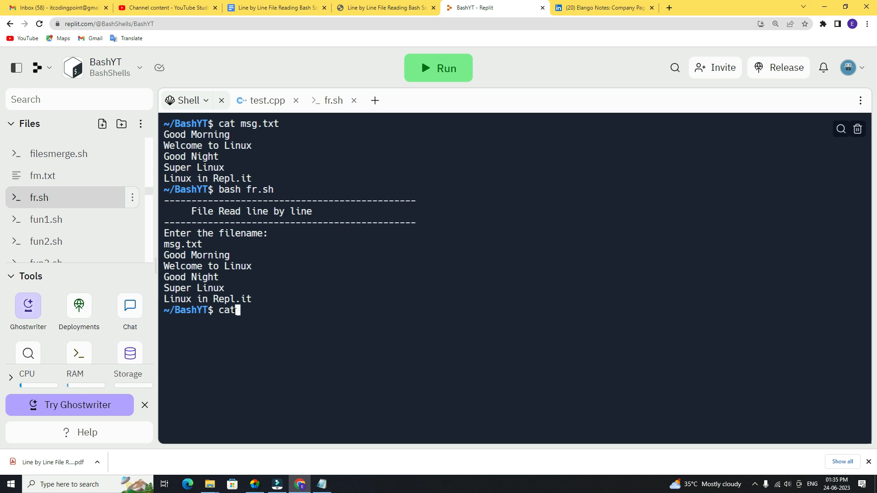
type("msg.t")
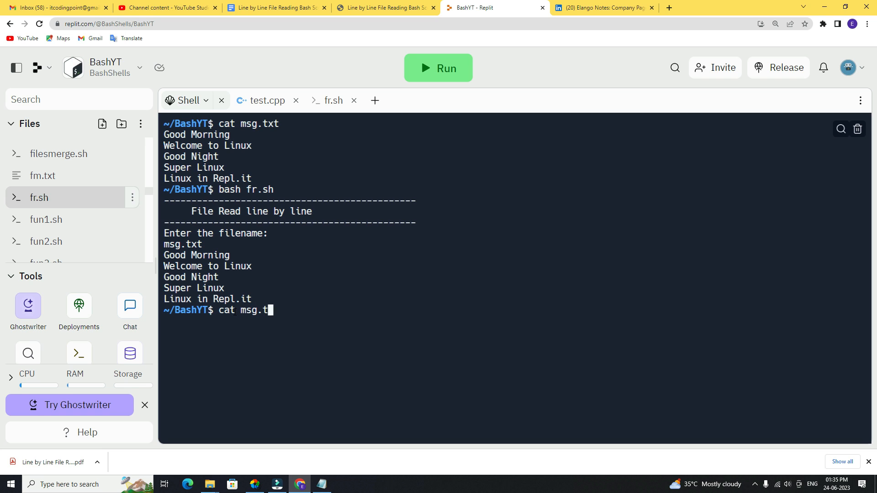